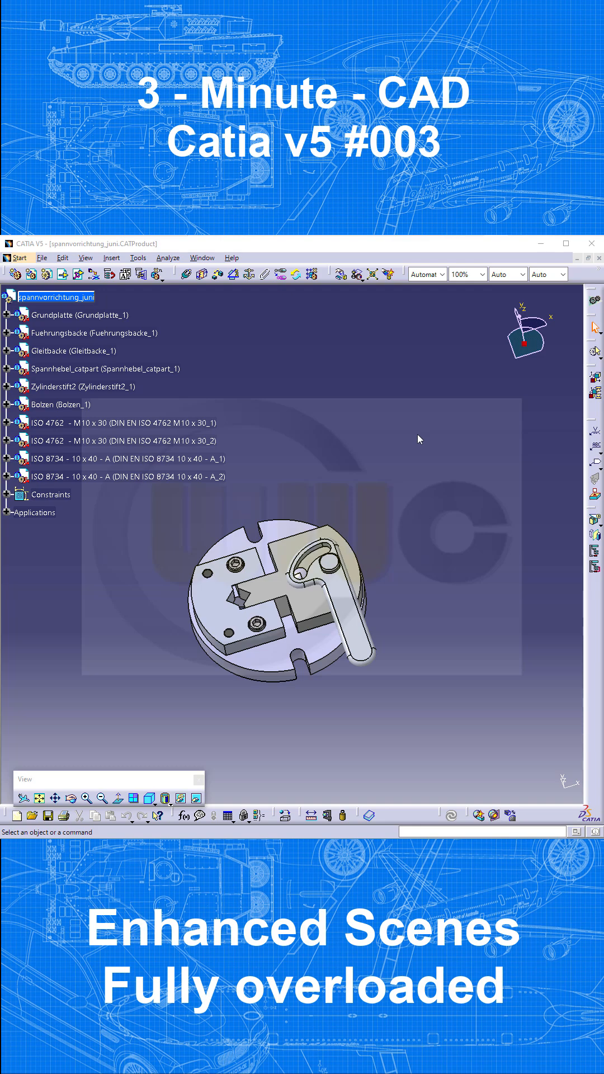
pyautogui.moveTo(420, 439)
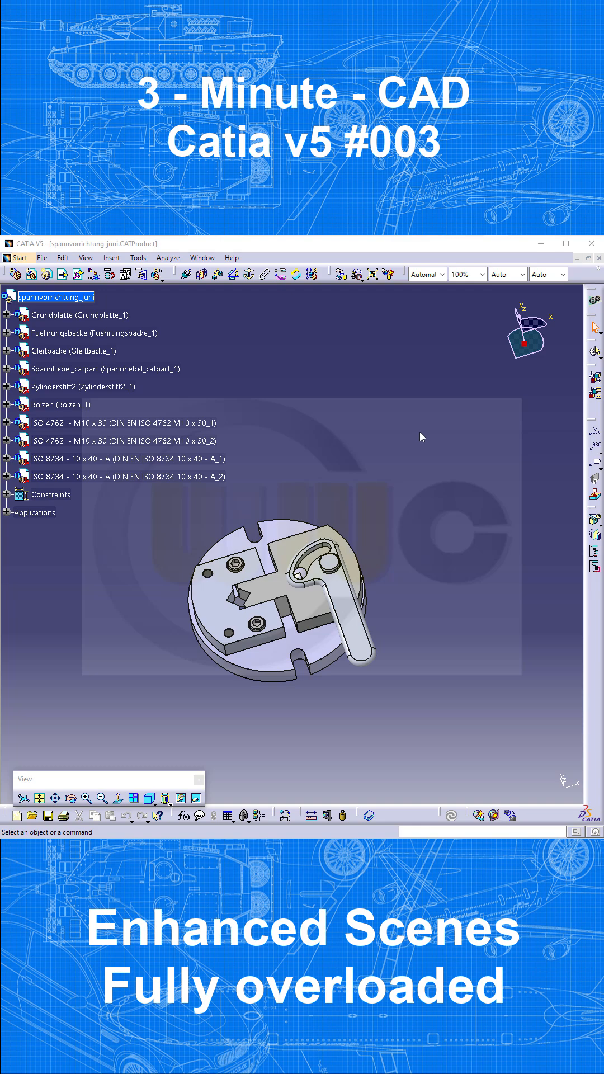
pyautogui.moveTo(8, 501)
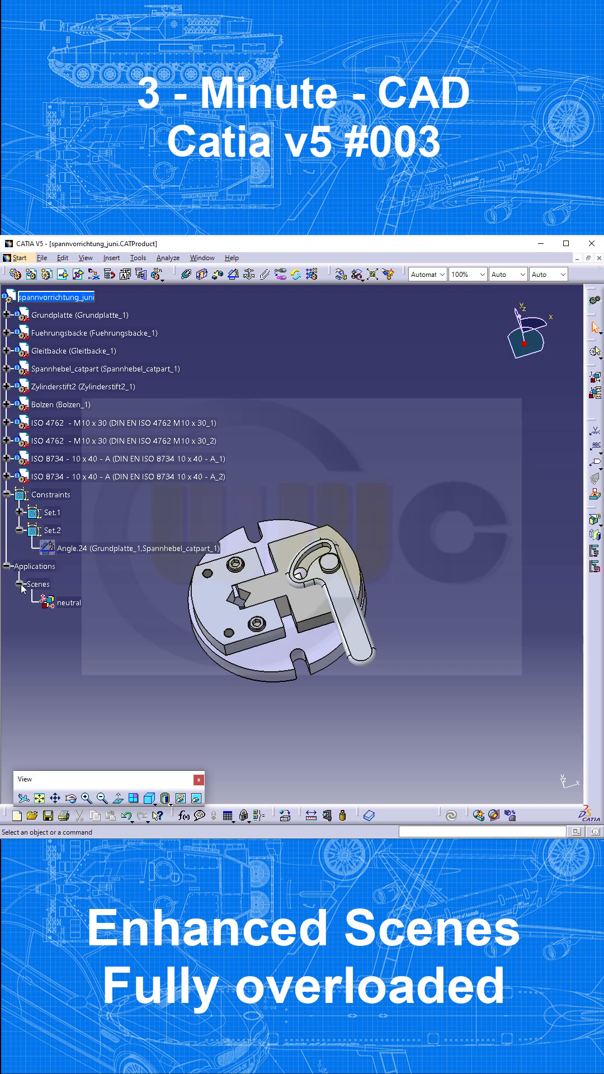
pyautogui.moveTo(62, 637)
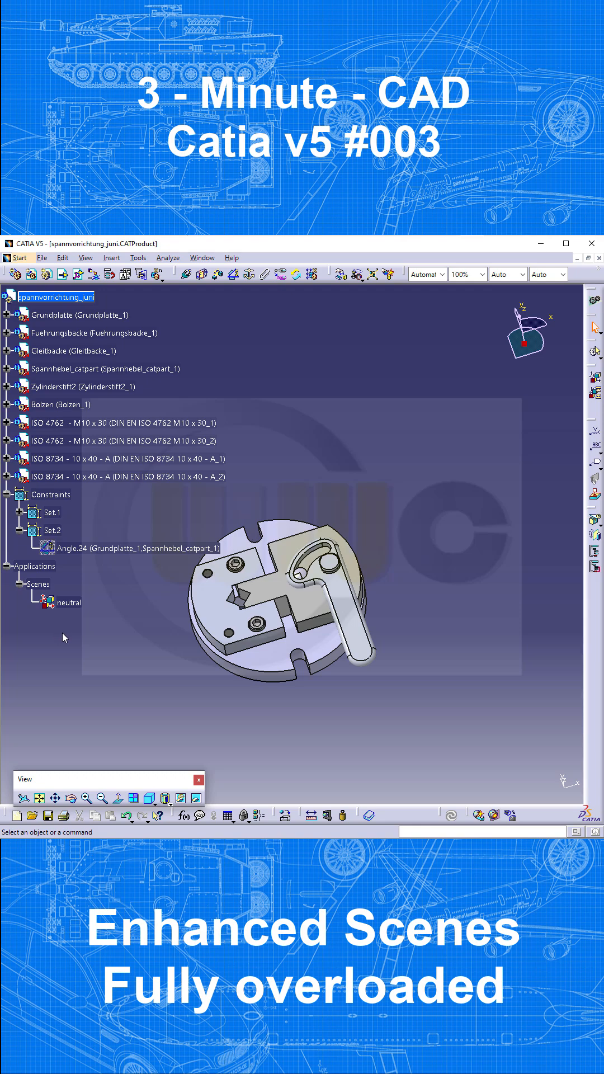
pyautogui.moveTo(77, 637)
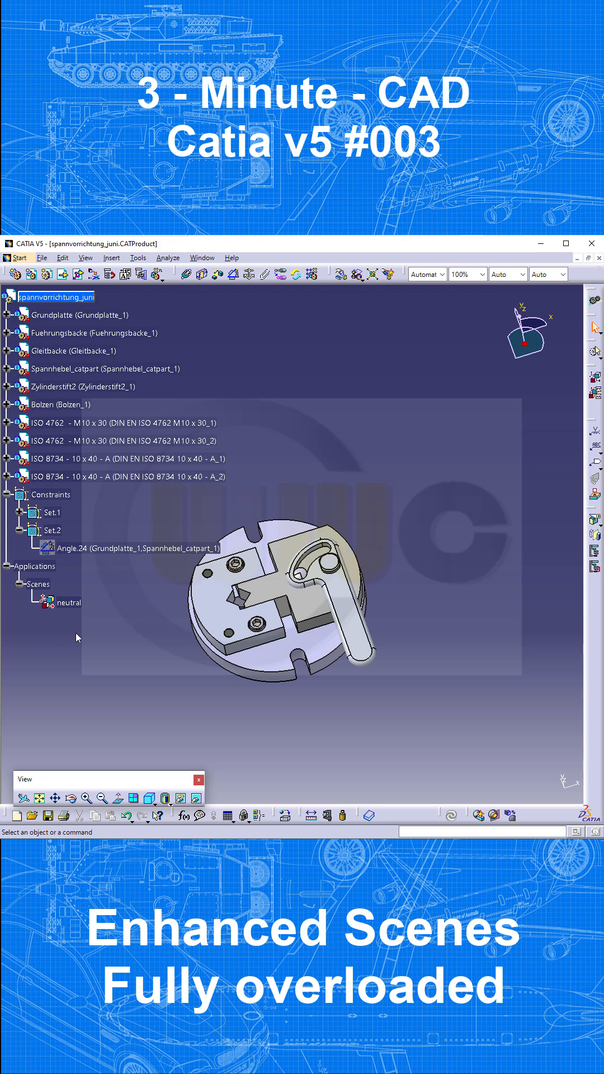
pyautogui.moveTo(125, 624)
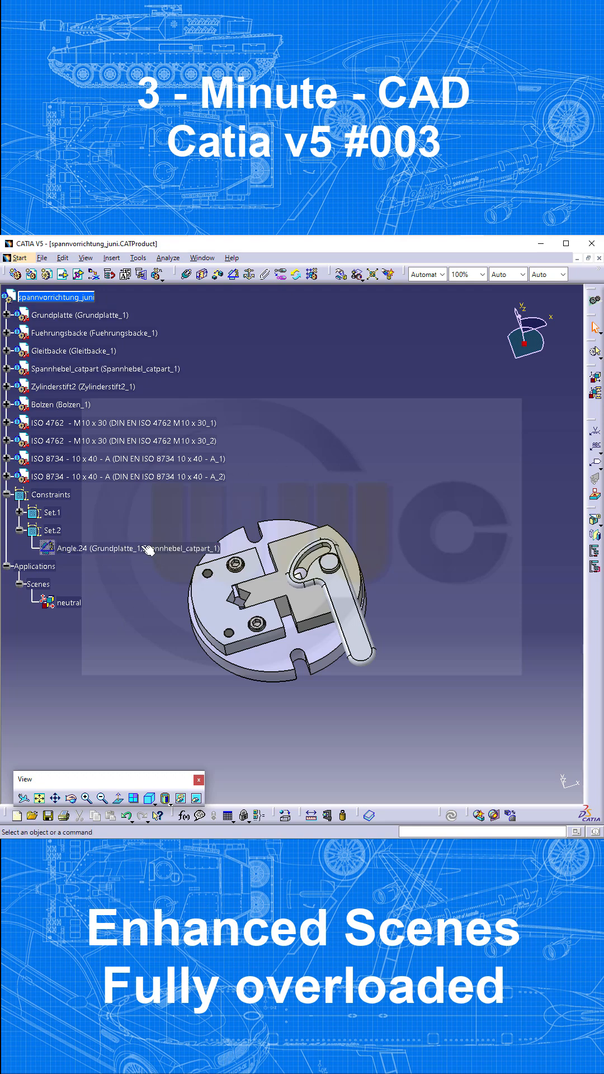
pyautogui.moveTo(399, 448)
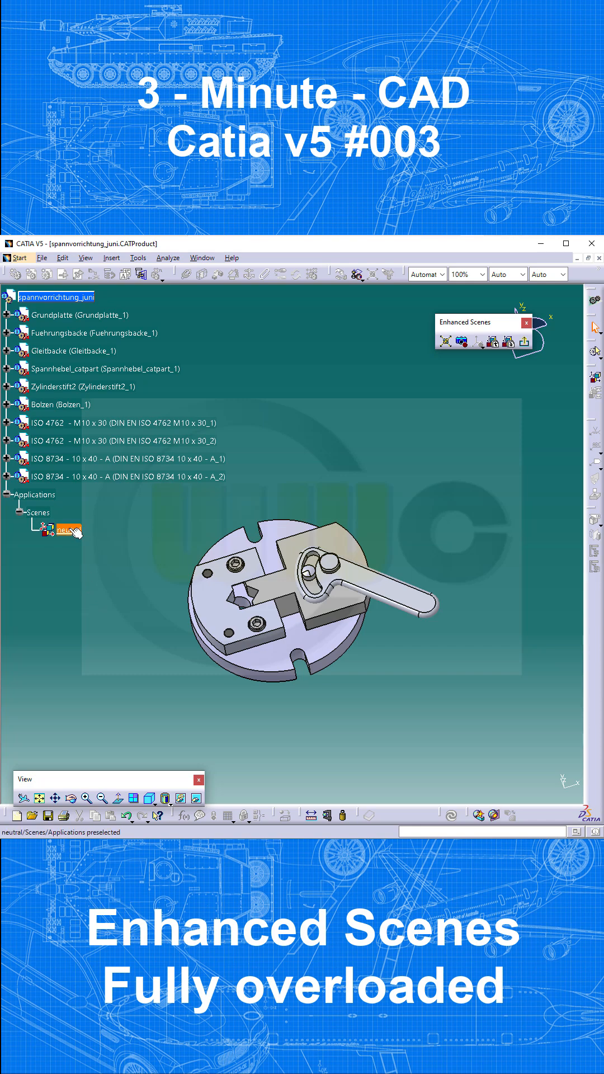
# Apply the neutral scene's Position attribute to all products — sliding jaw, clamping lever and pin
pyautogui.rightClick(62, 530)
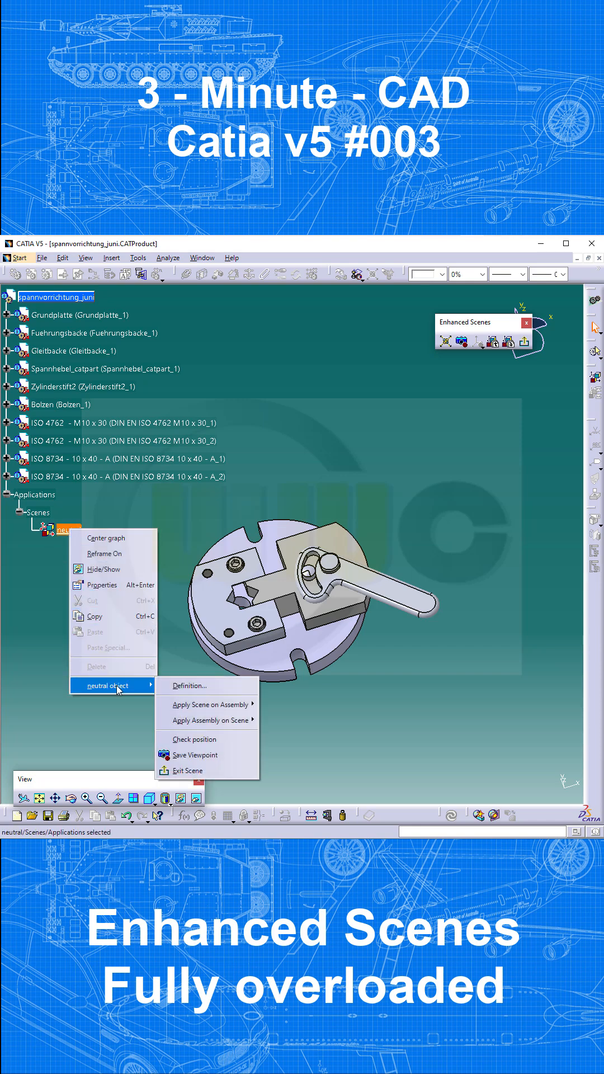
pyautogui.moveTo(209, 704)
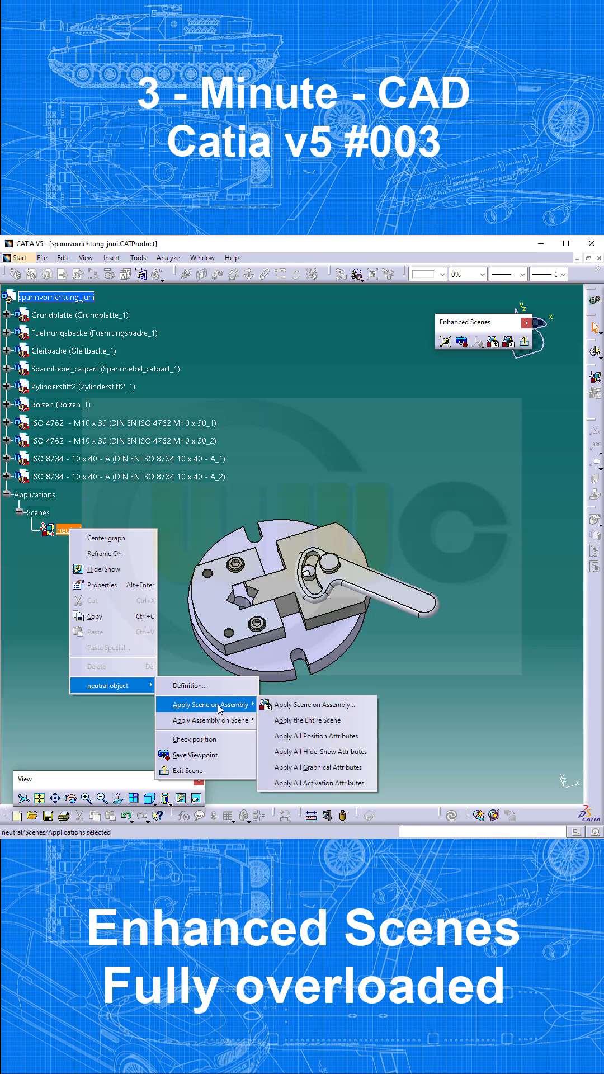
pyautogui.moveTo(239, 706)
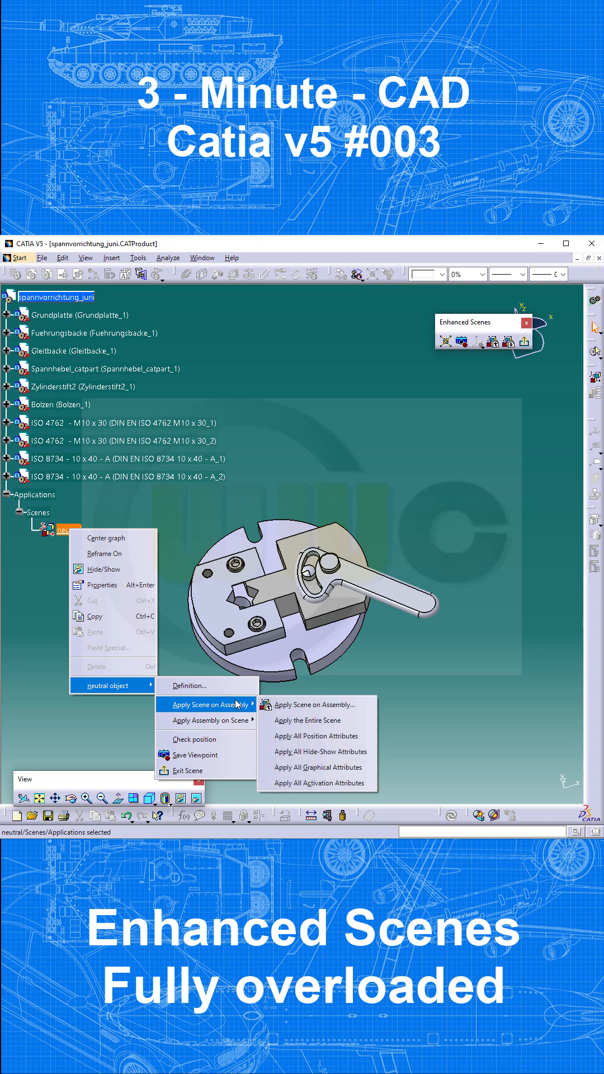
pyautogui.moveTo(317, 719)
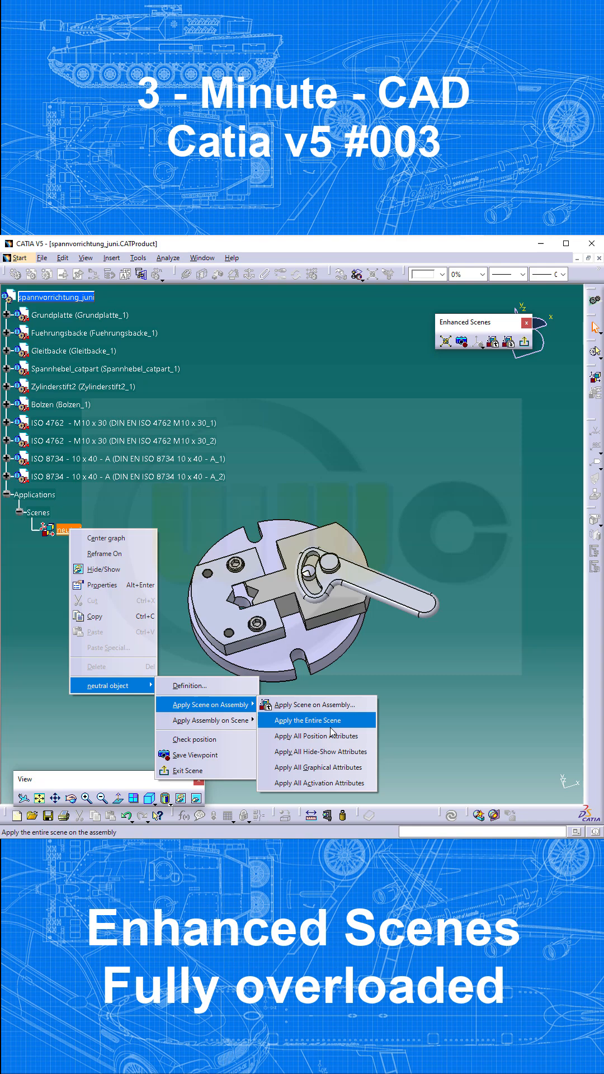
pyautogui.moveTo(317, 768)
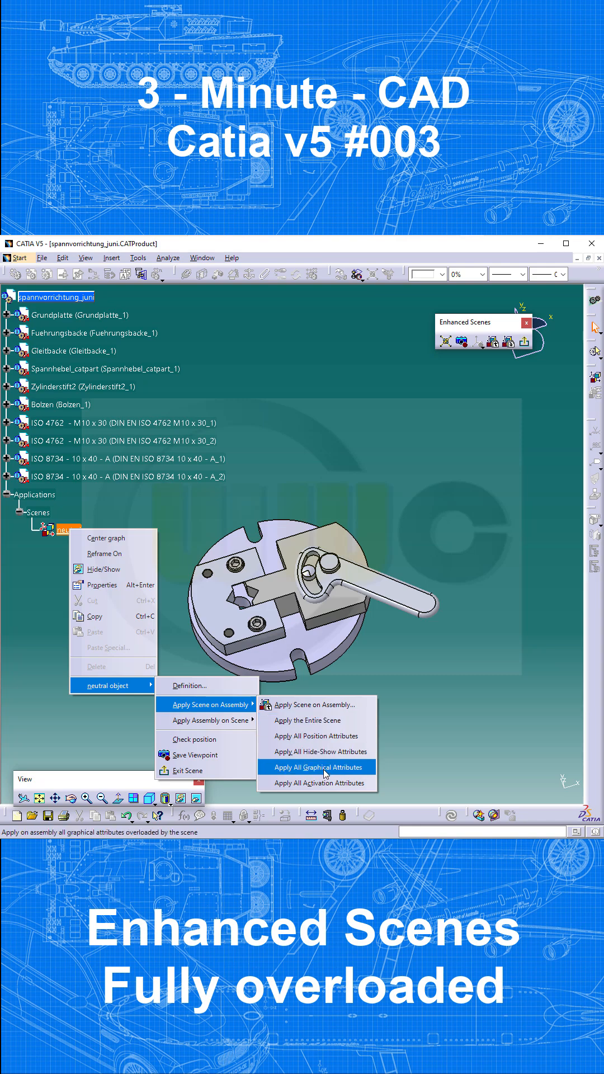
pyautogui.moveTo(316, 703)
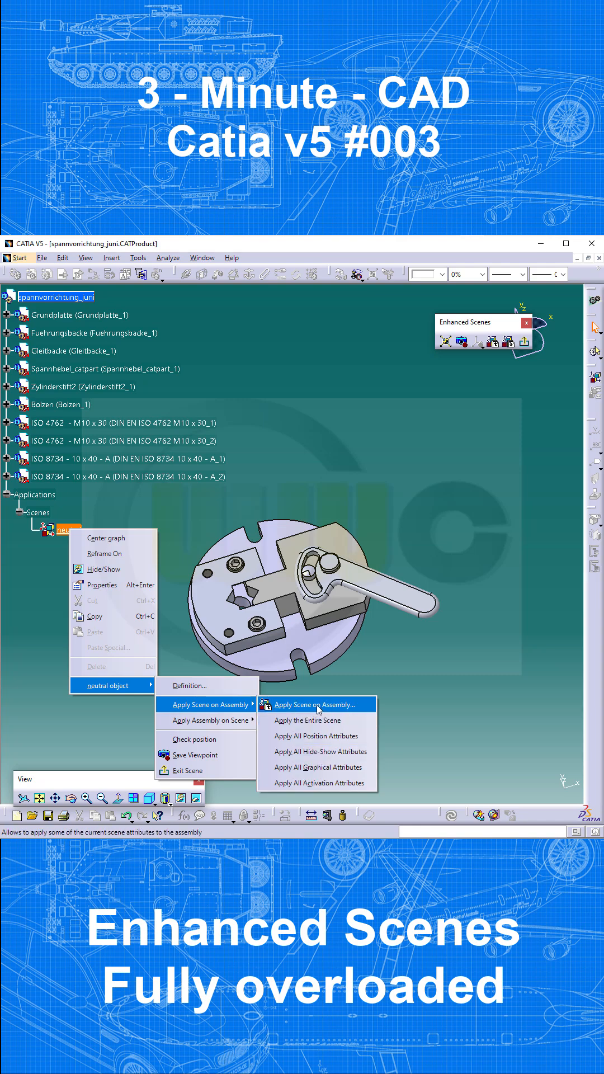
pyautogui.click(316, 704)
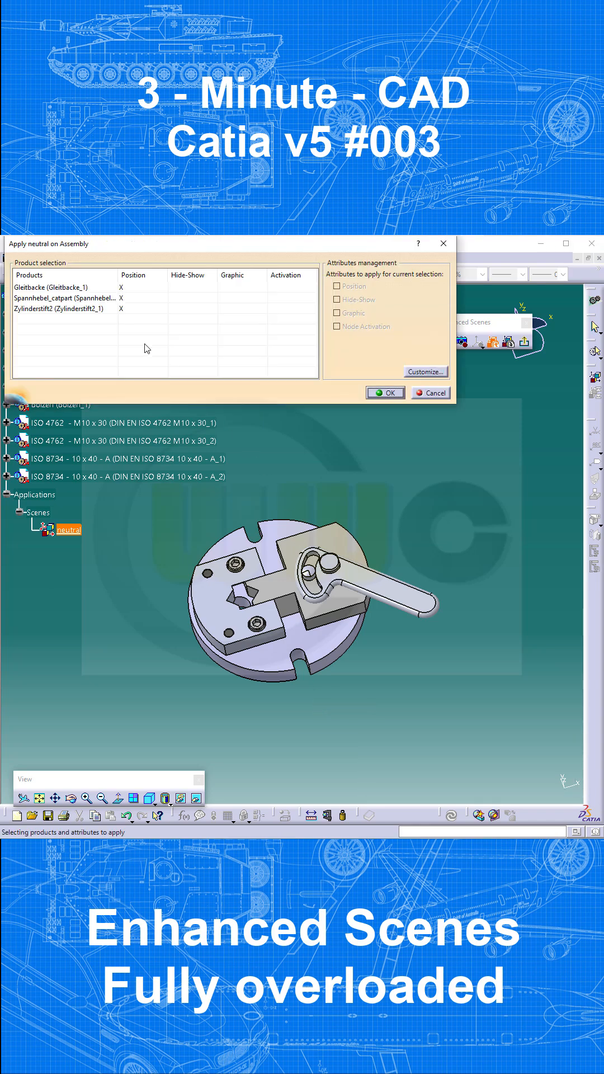
pyautogui.click(65, 287)
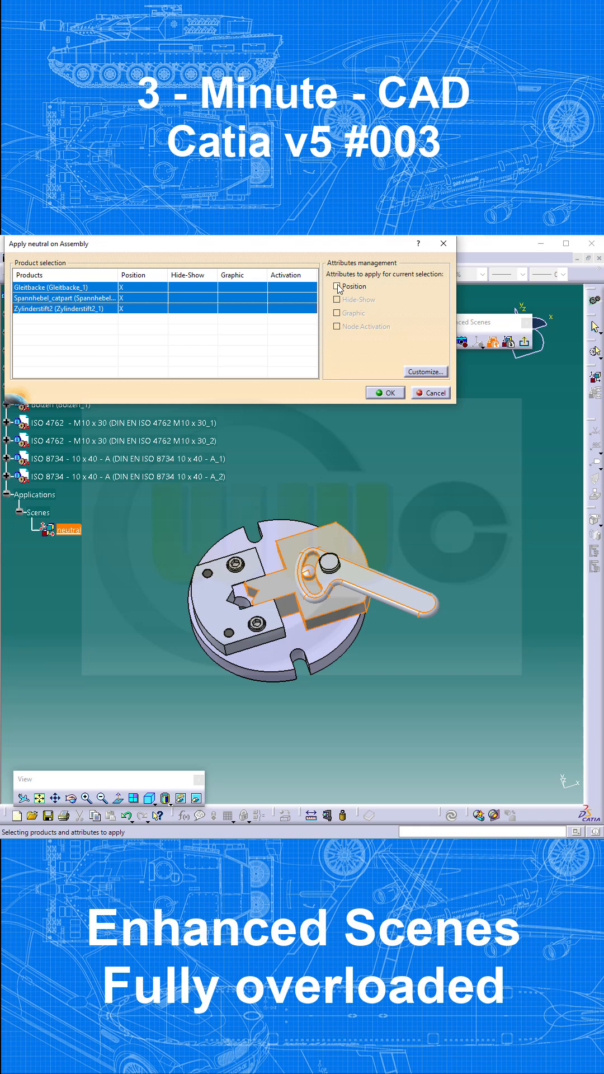
pyautogui.click(384, 393)
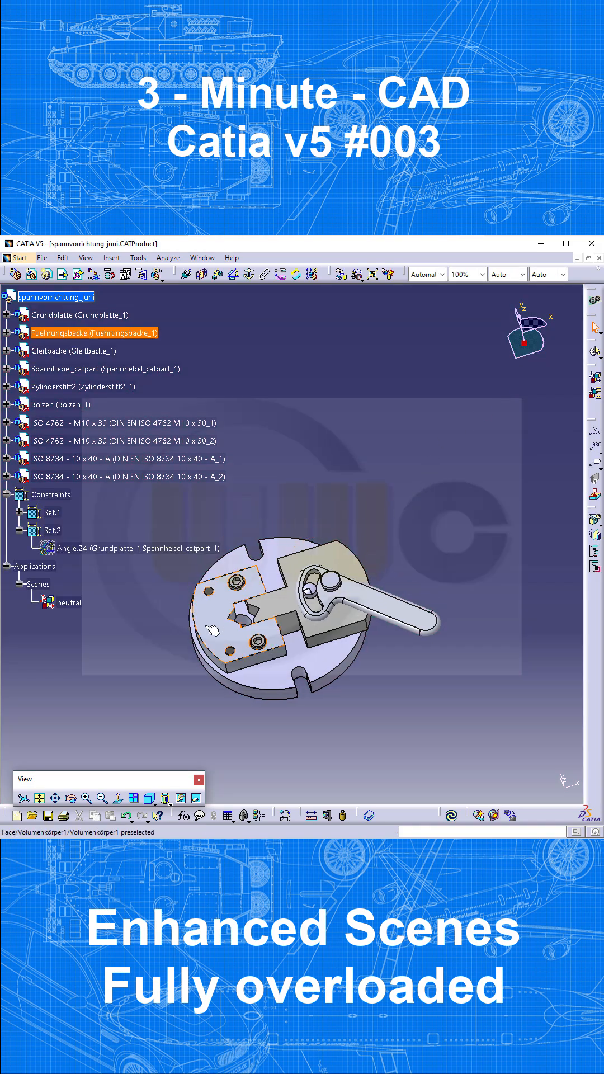
# Create a new enhanced scene named 'open' with full overload
pyautogui.rightClick(68, 602)
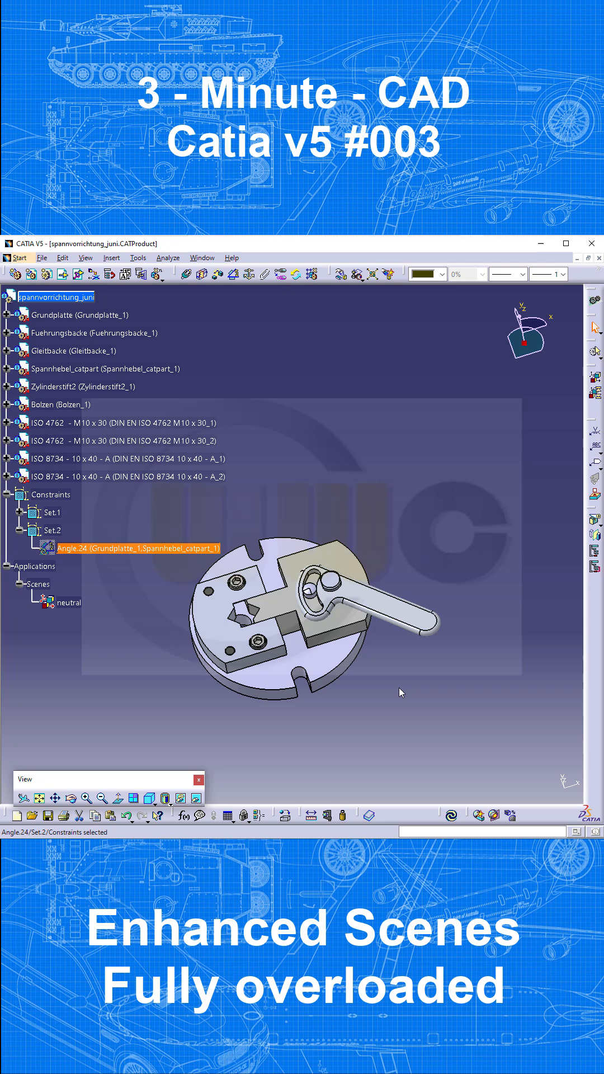
pyautogui.click(451, 816)
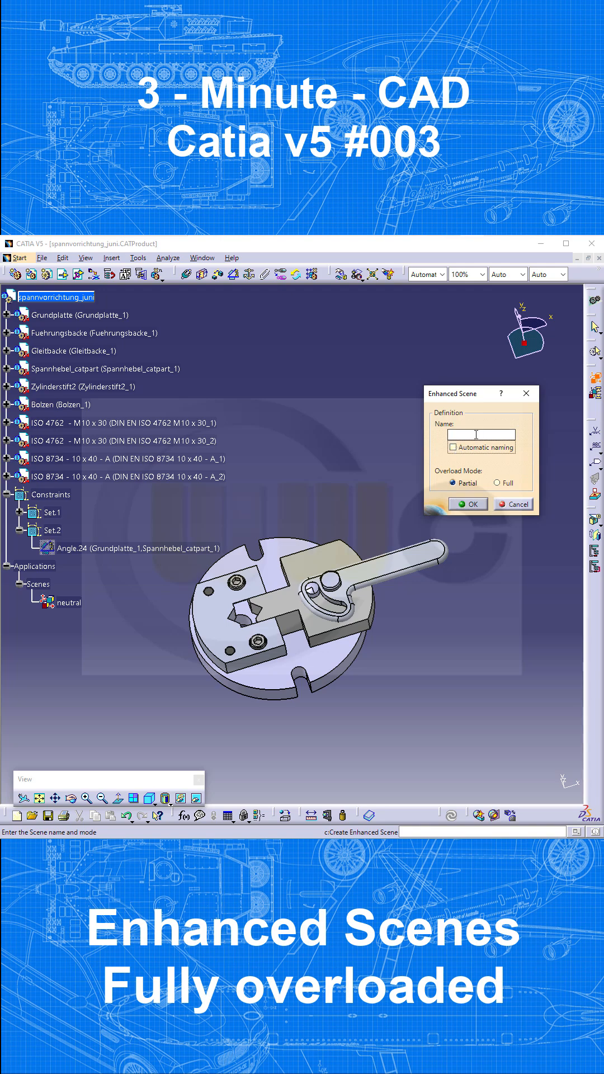
pyautogui.write('open')
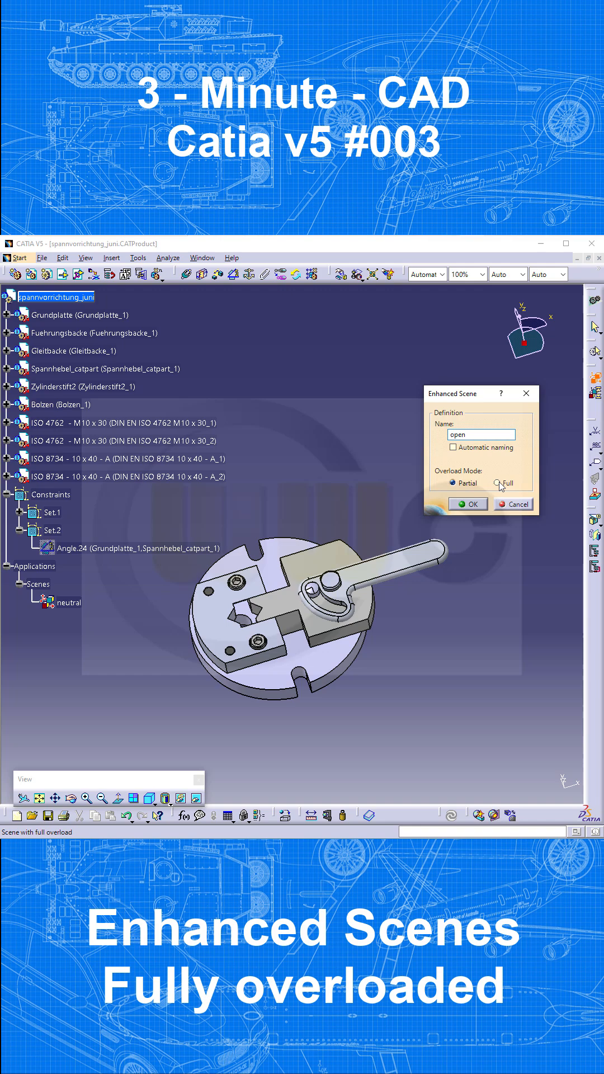
pyautogui.click(467, 504)
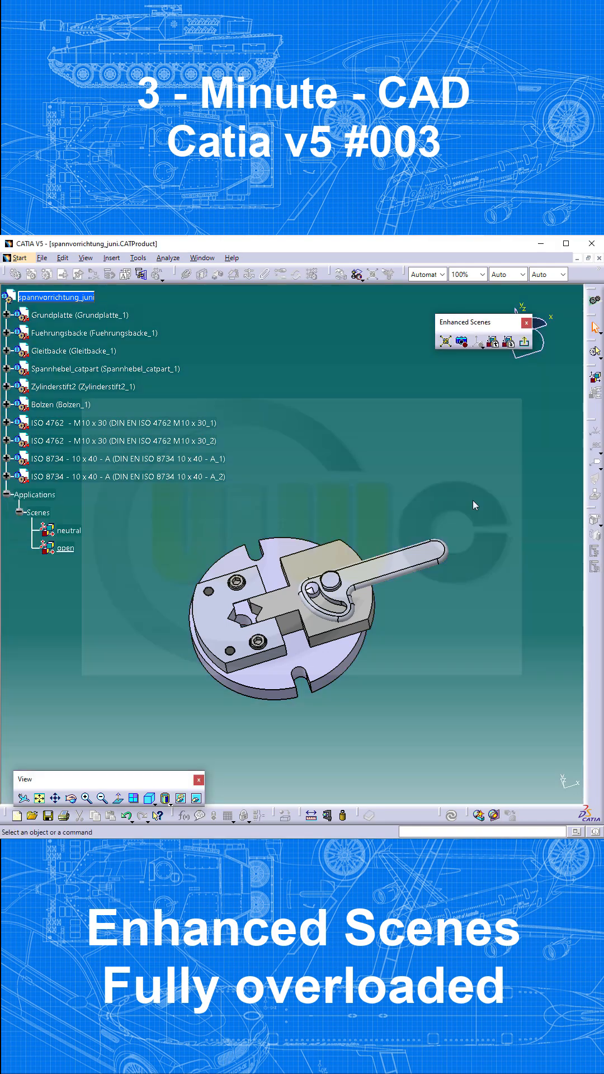
pyautogui.moveTo(280, 716)
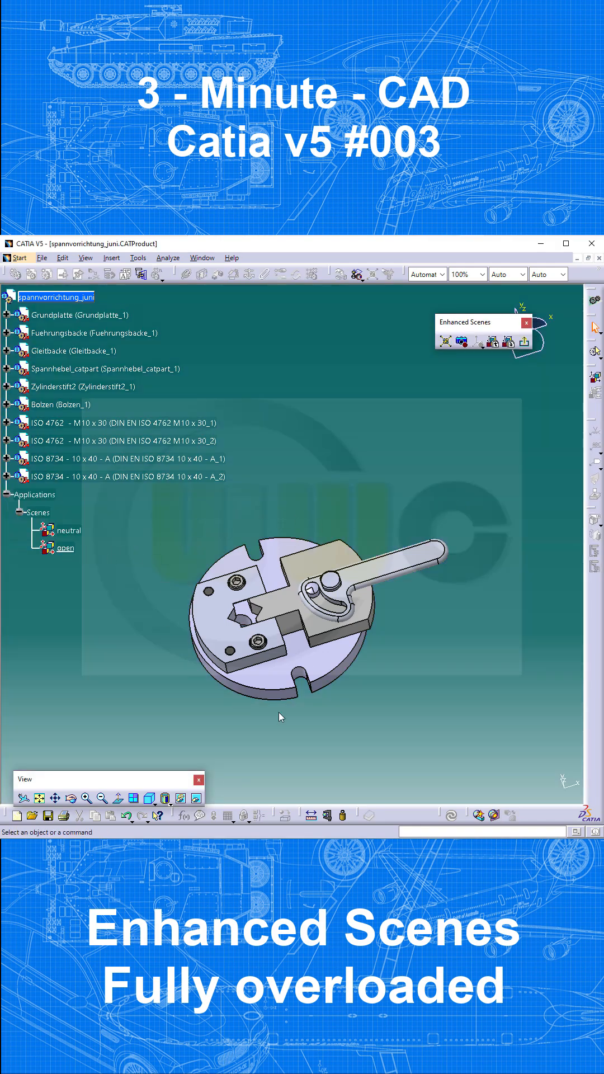
pyautogui.moveTo(523, 349)
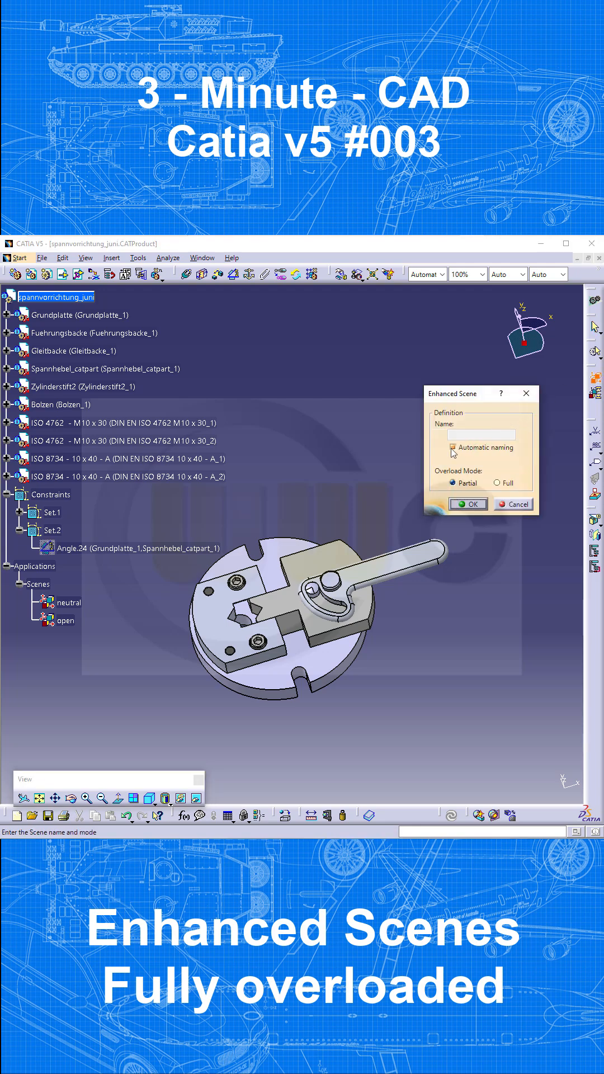
# Create the 'closed' enhanced scene, exit it, and set Angle.24 to 0 to swing the lever down
pyautogui.write('c')
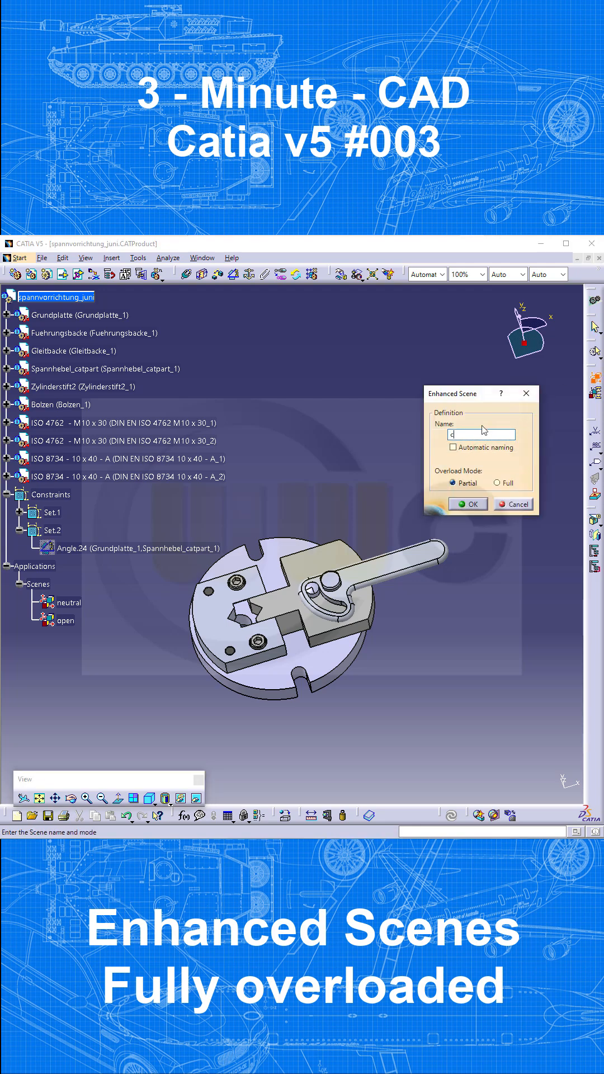
pyautogui.write('closed')
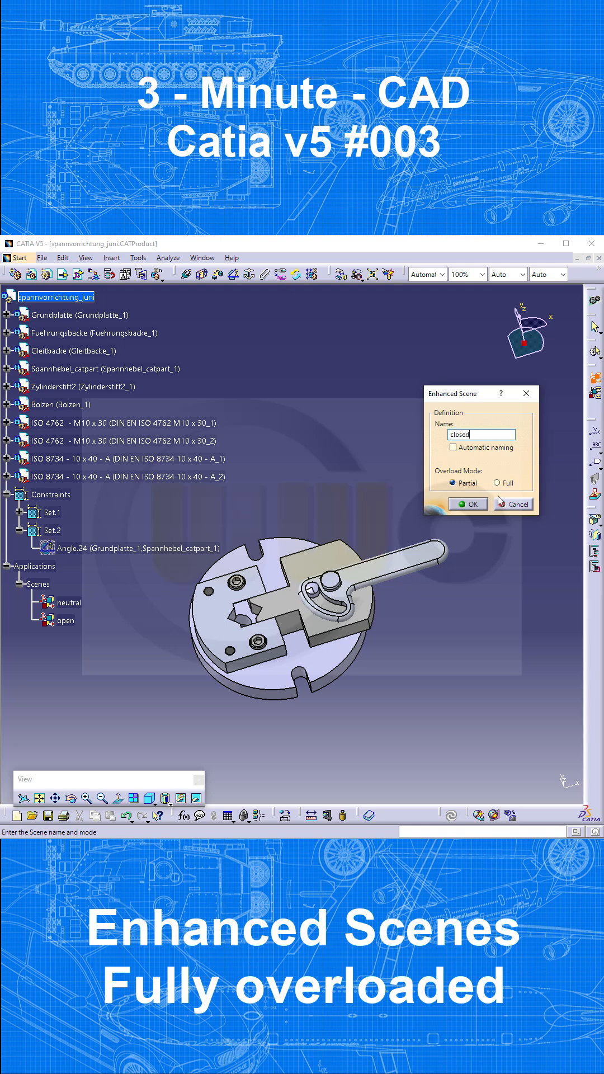
pyautogui.click(468, 504)
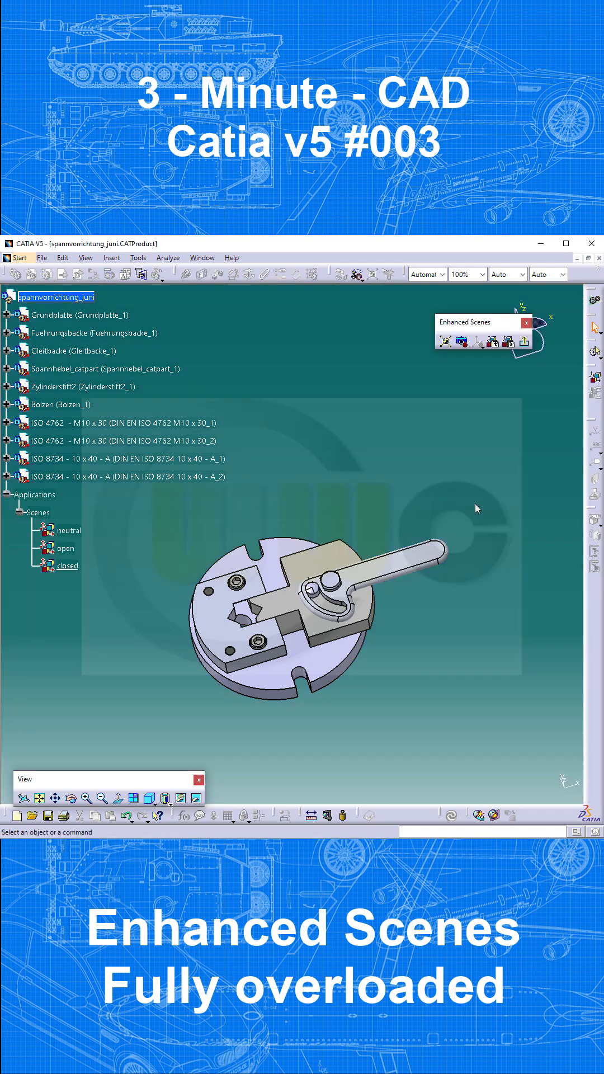
pyautogui.moveTo(496, 525)
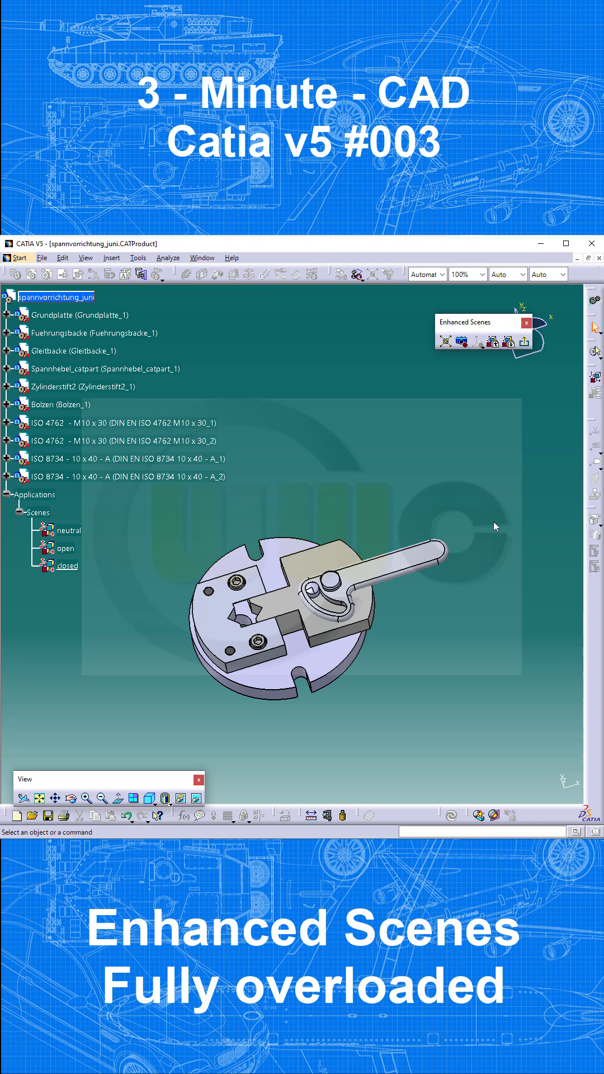
pyautogui.click(526, 322)
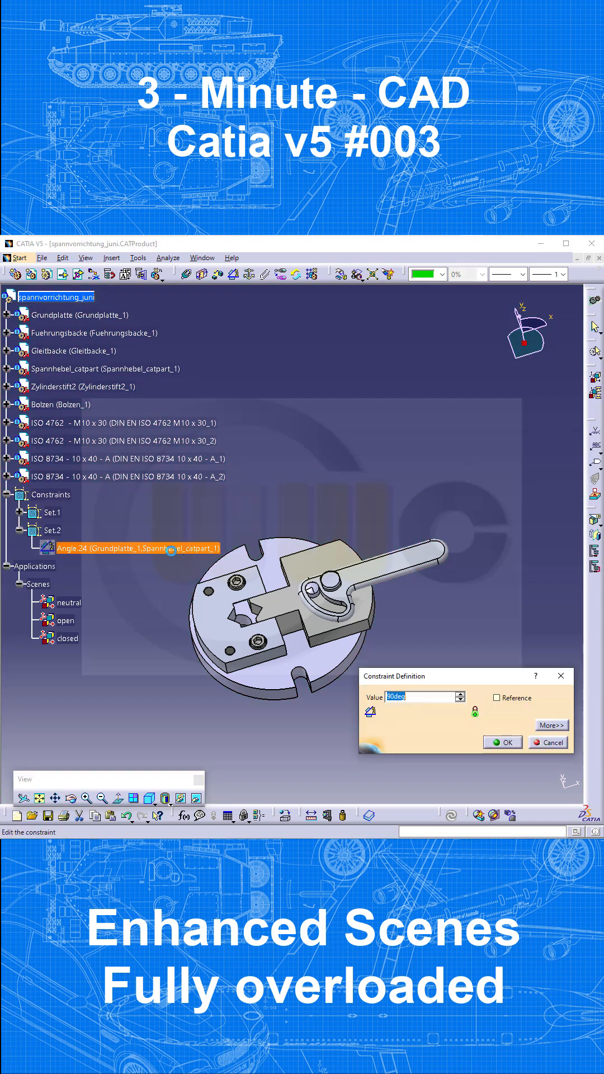
pyautogui.write('0')
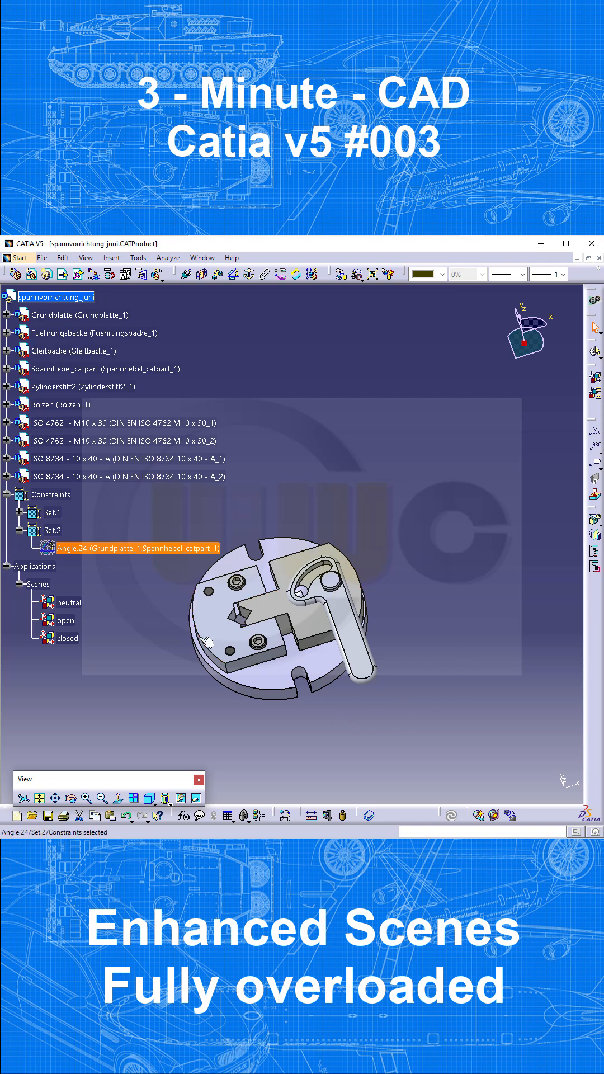
# Apply the assembly's current jaw, lever and pin positions onto the 'closed' scene
pyautogui.rightClick(66, 639)
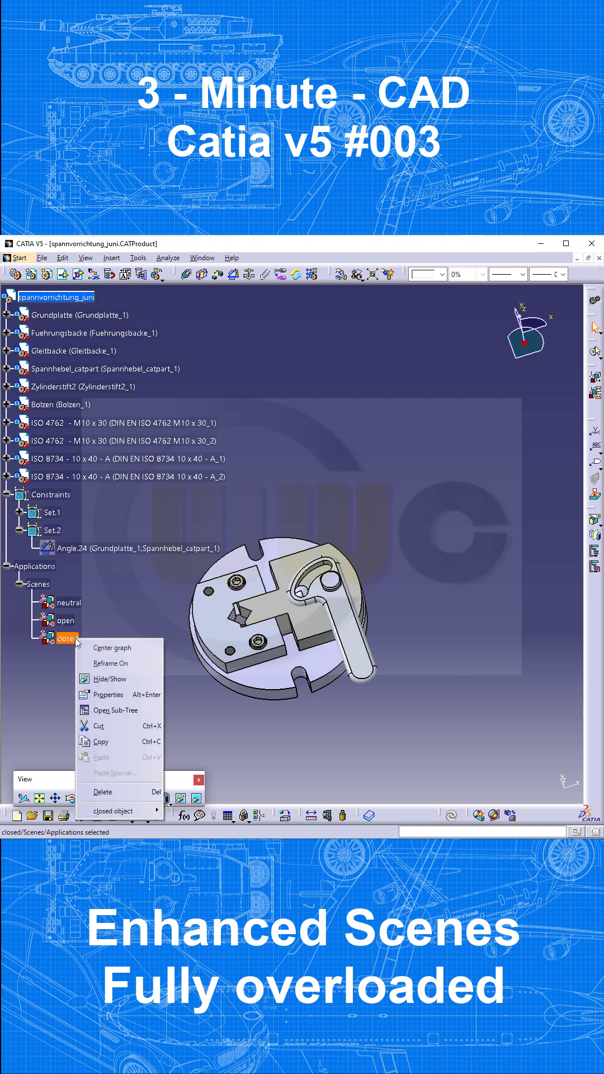
pyautogui.moveTo(103, 791)
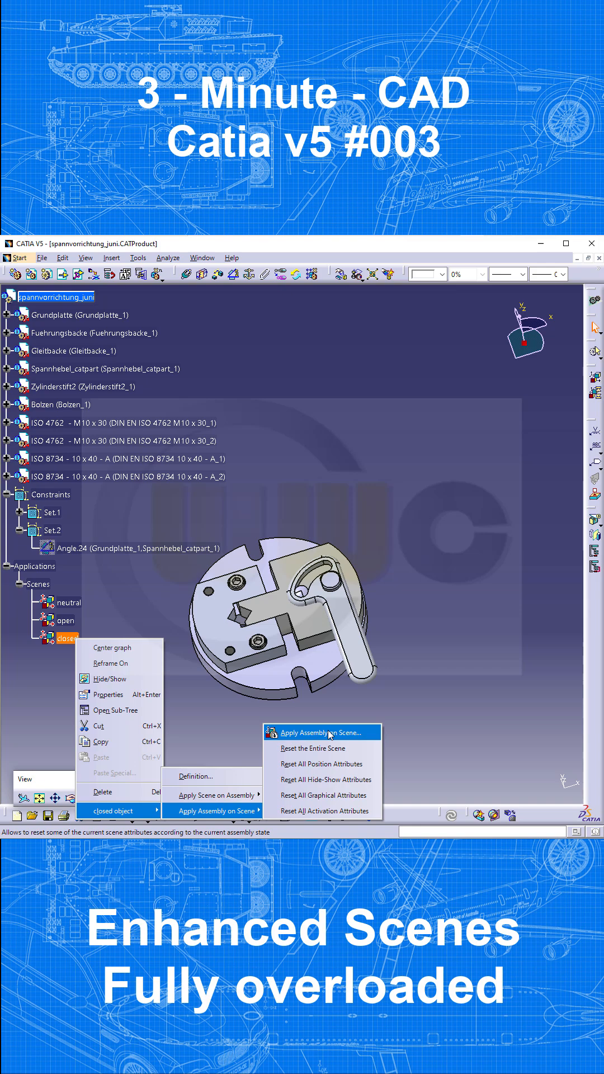
pyautogui.moveTo(322, 780)
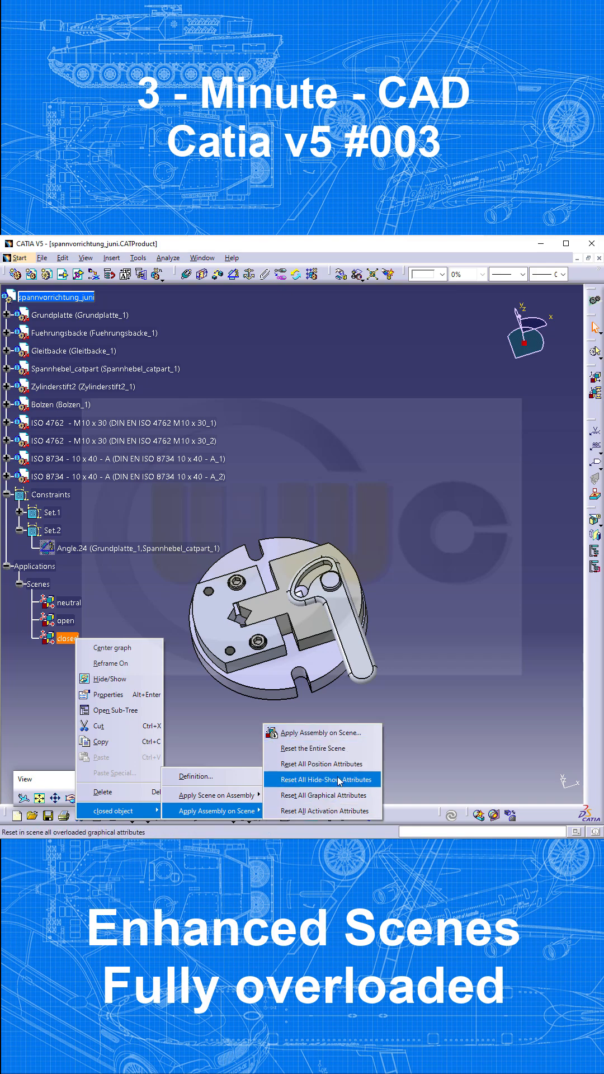
pyautogui.moveTo(323, 732)
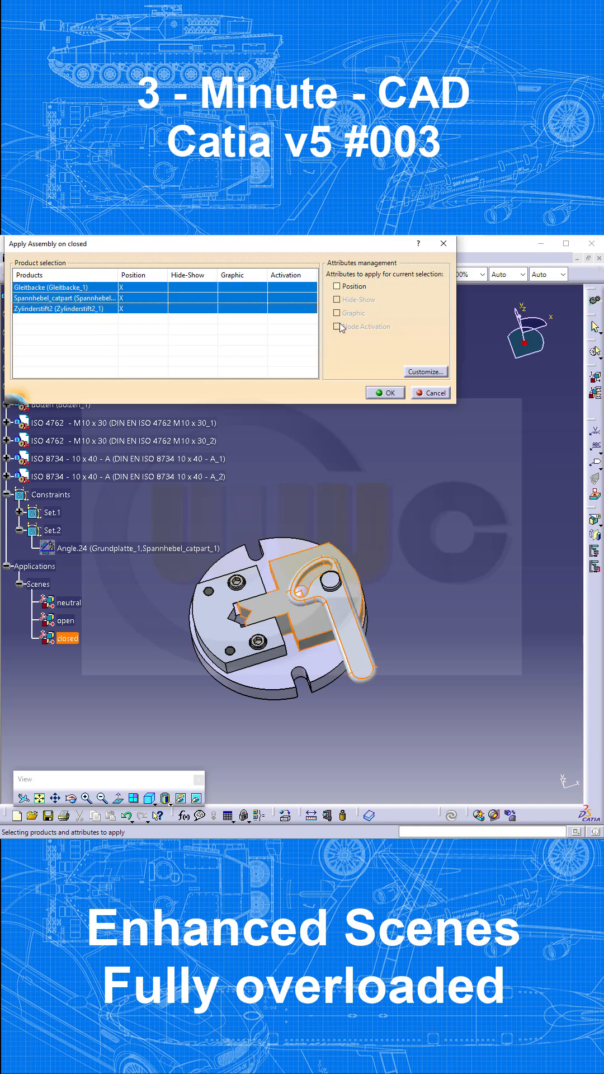
pyautogui.click(337, 287)
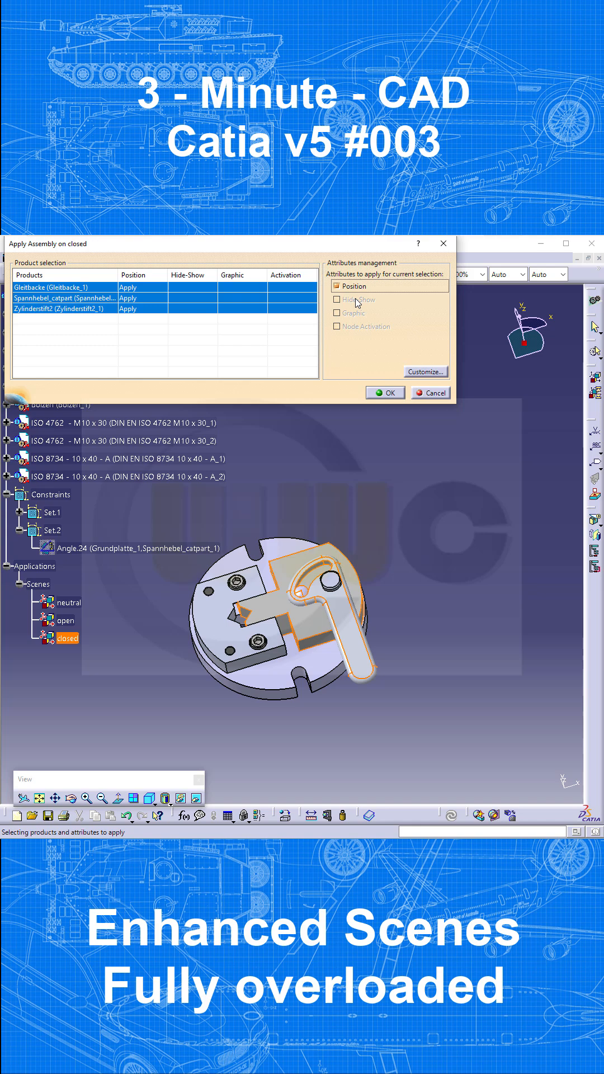
pyautogui.click(385, 392)
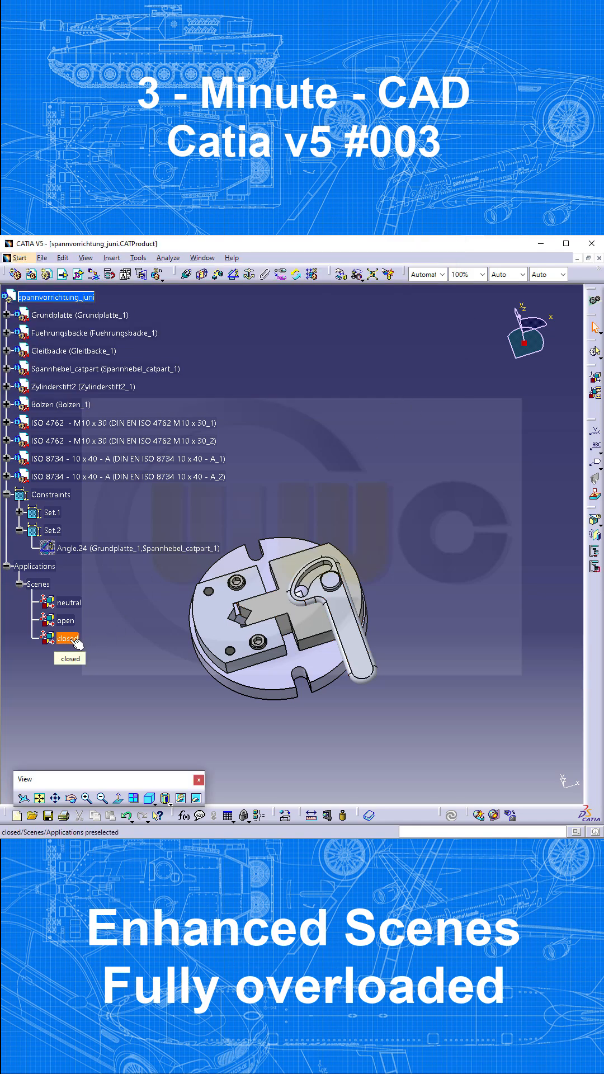
# Enter the 'closed' scene to verify the lever sits in its closed position
pyautogui.doubleClick(66, 639)
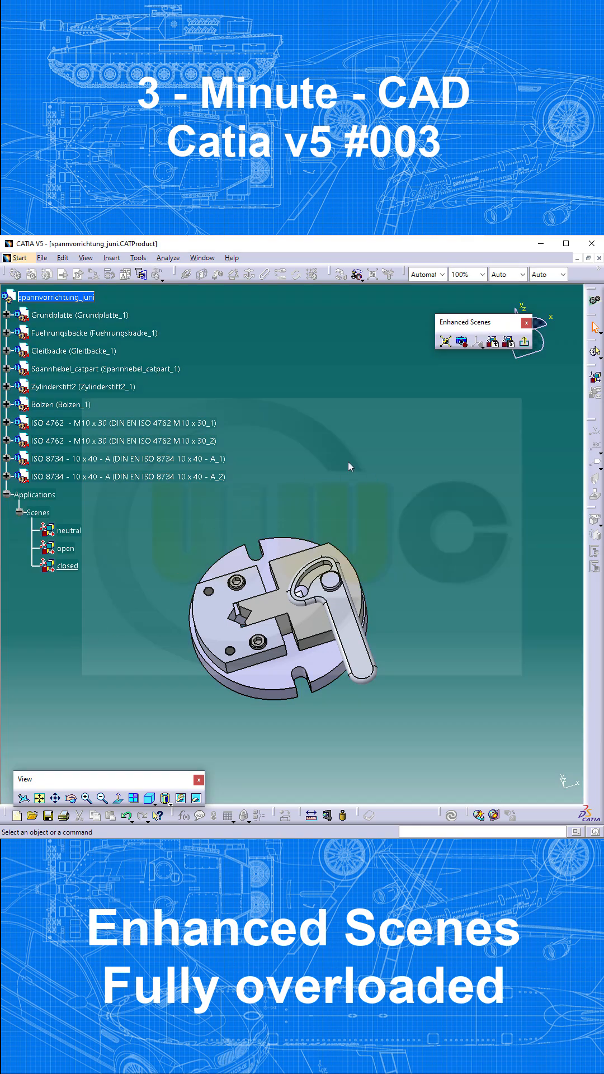
pyautogui.moveTo(181, 544)
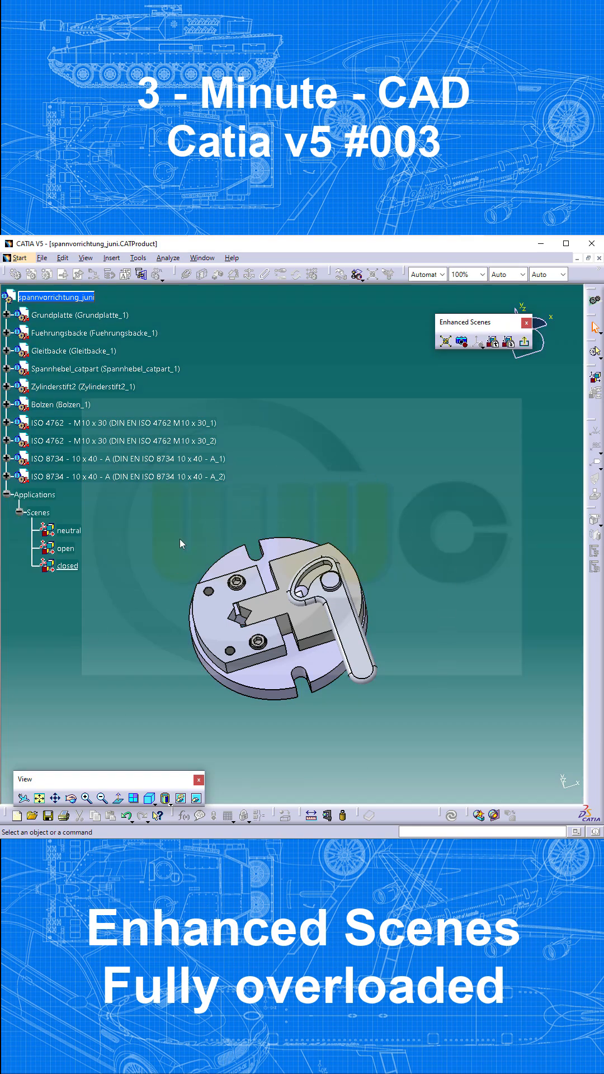
pyautogui.moveTo(365, 495)
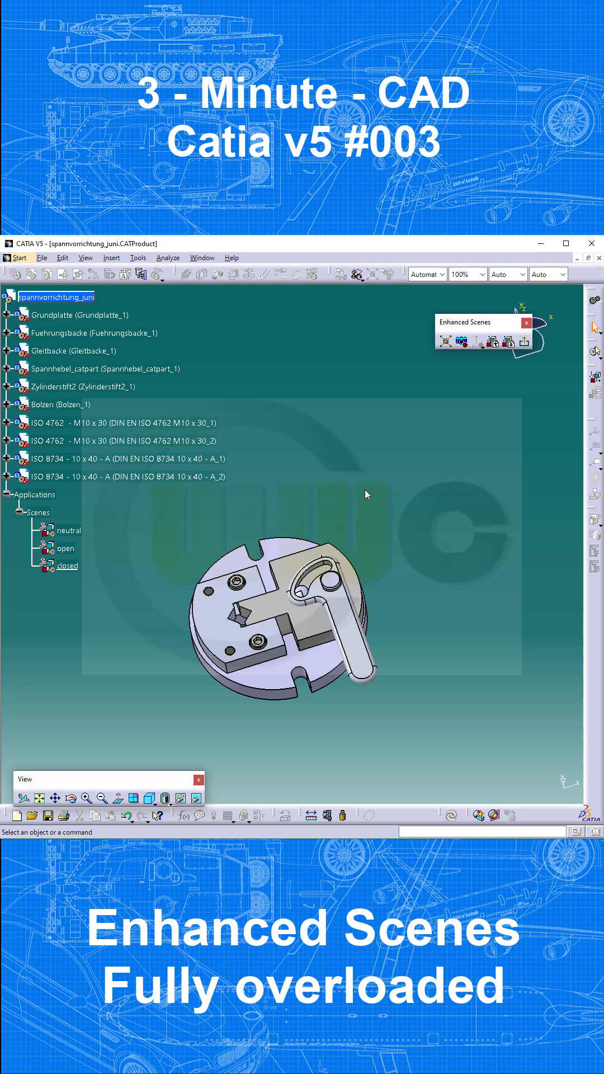
pyautogui.moveTo(405, 489)
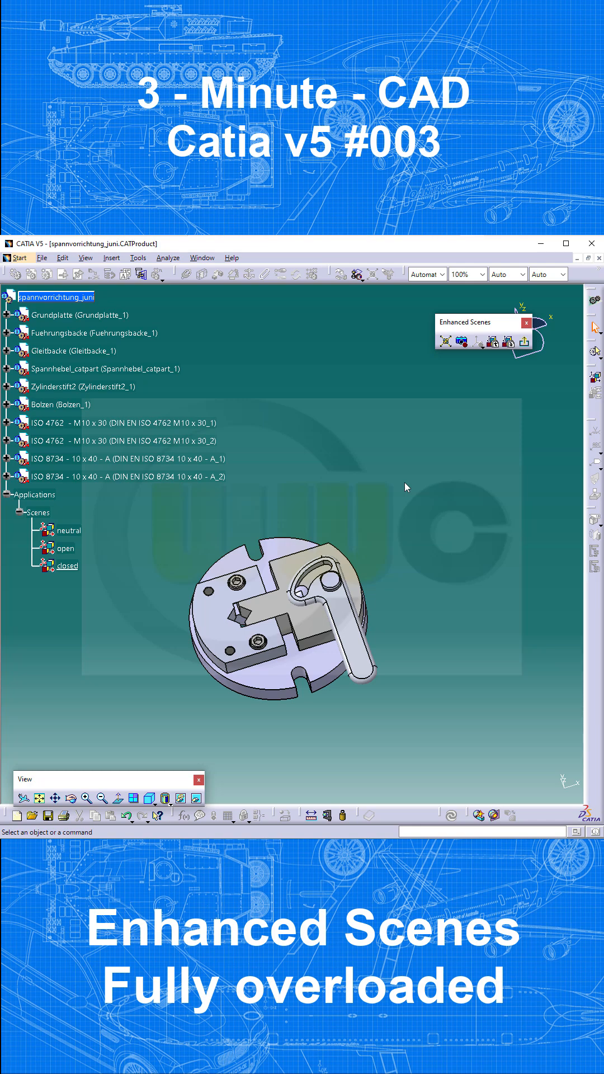
pyautogui.moveTo(494, 416)
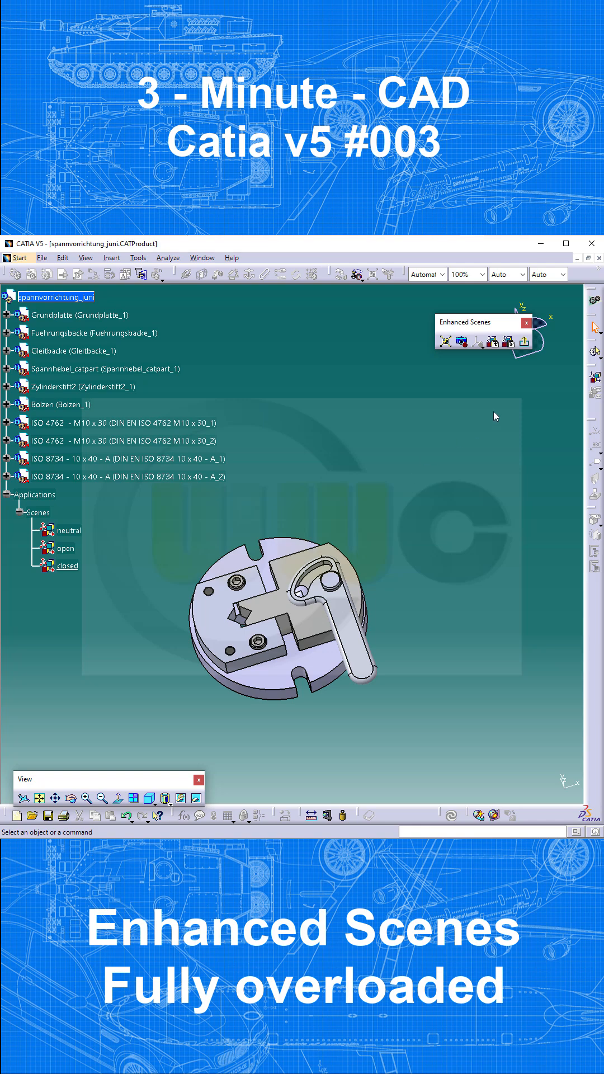
pyautogui.moveTo(526, 348)
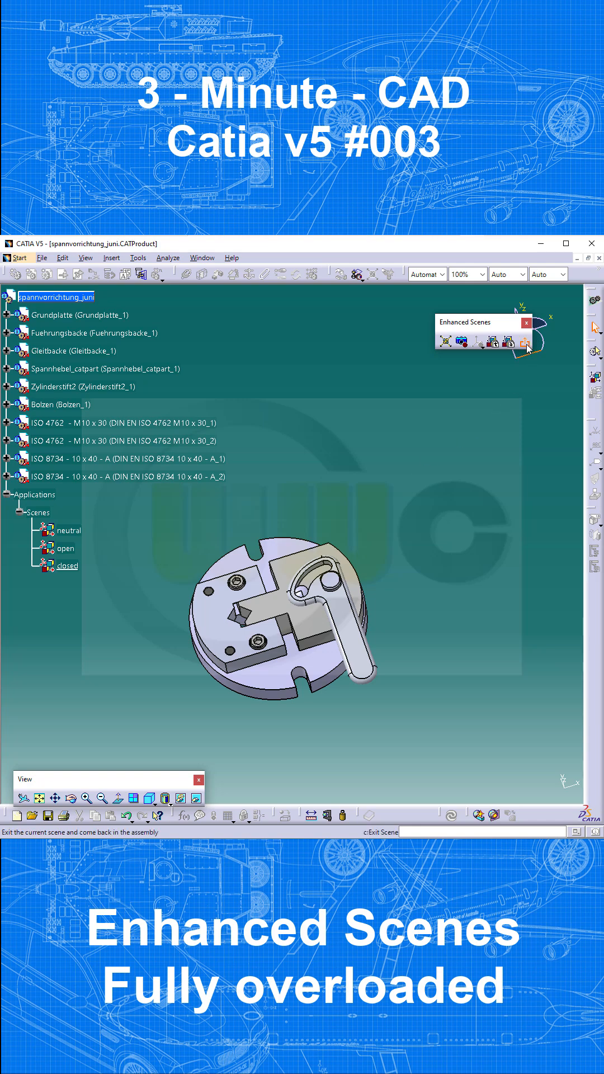